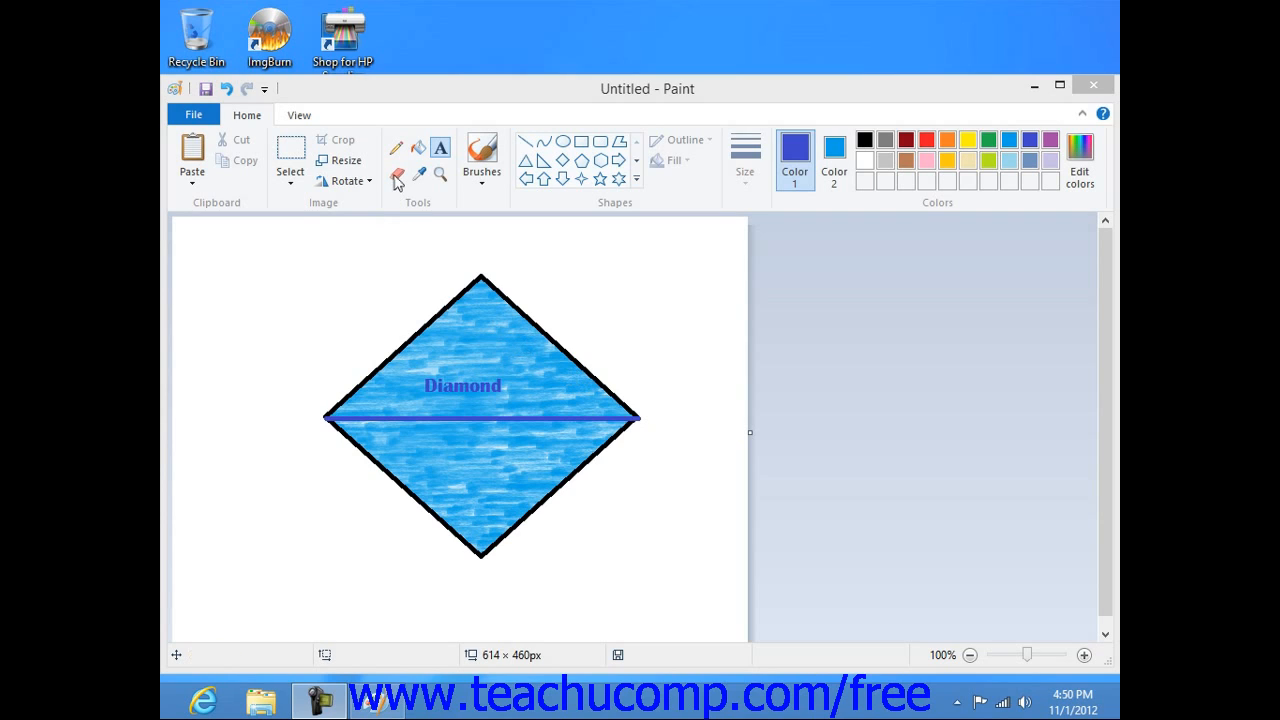
pyautogui.moveTo(396, 177)
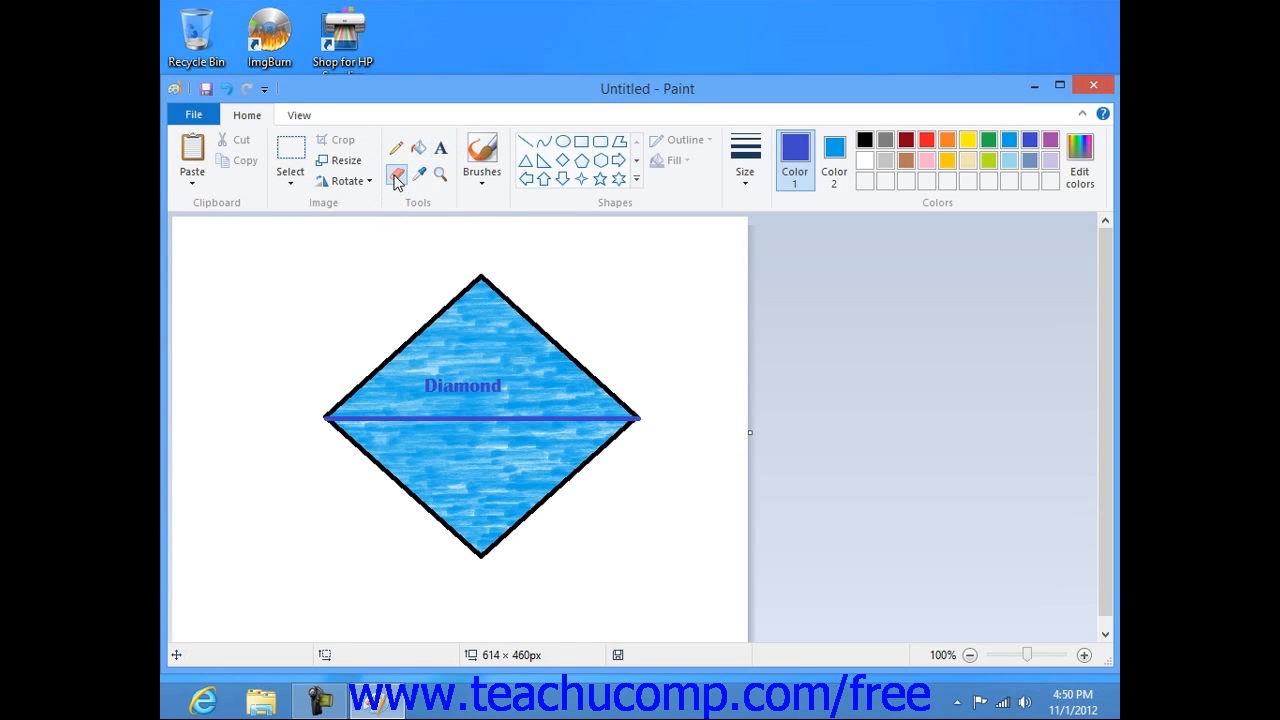
pyautogui.moveTo(397, 177)
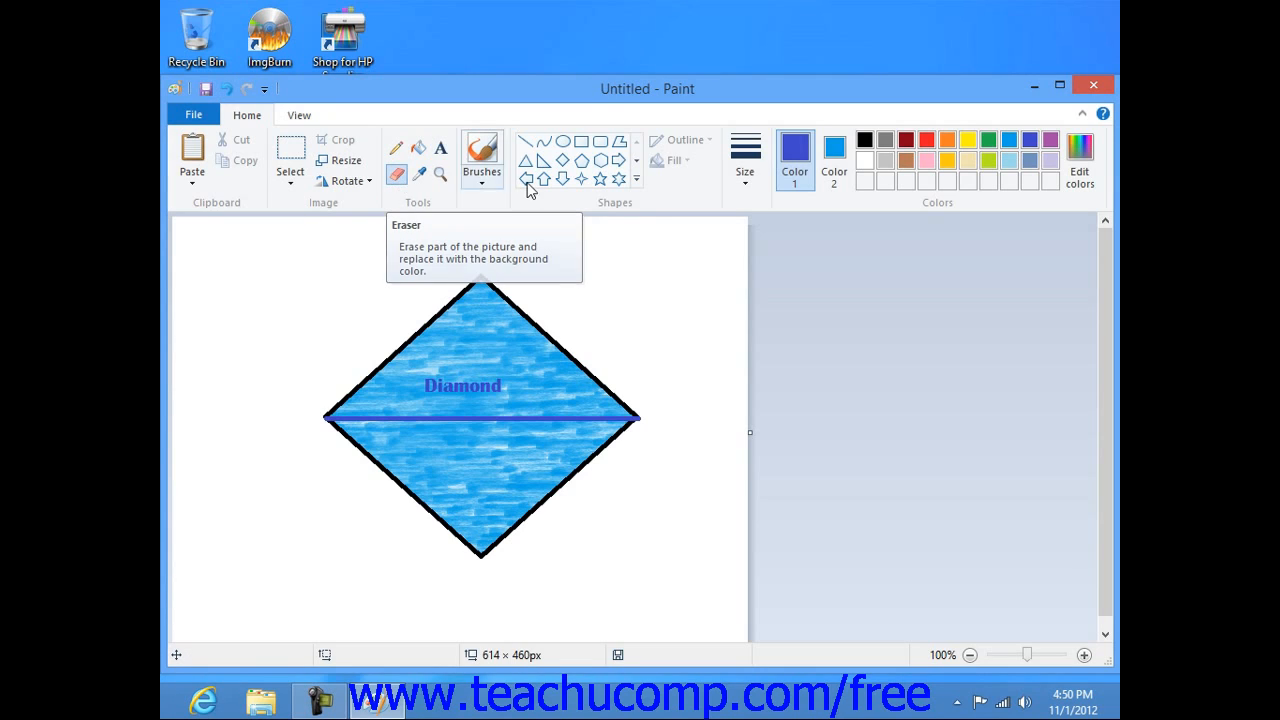
# - Select the Eraser tool from the Home tab's Tools group
pyautogui.click(745, 160)
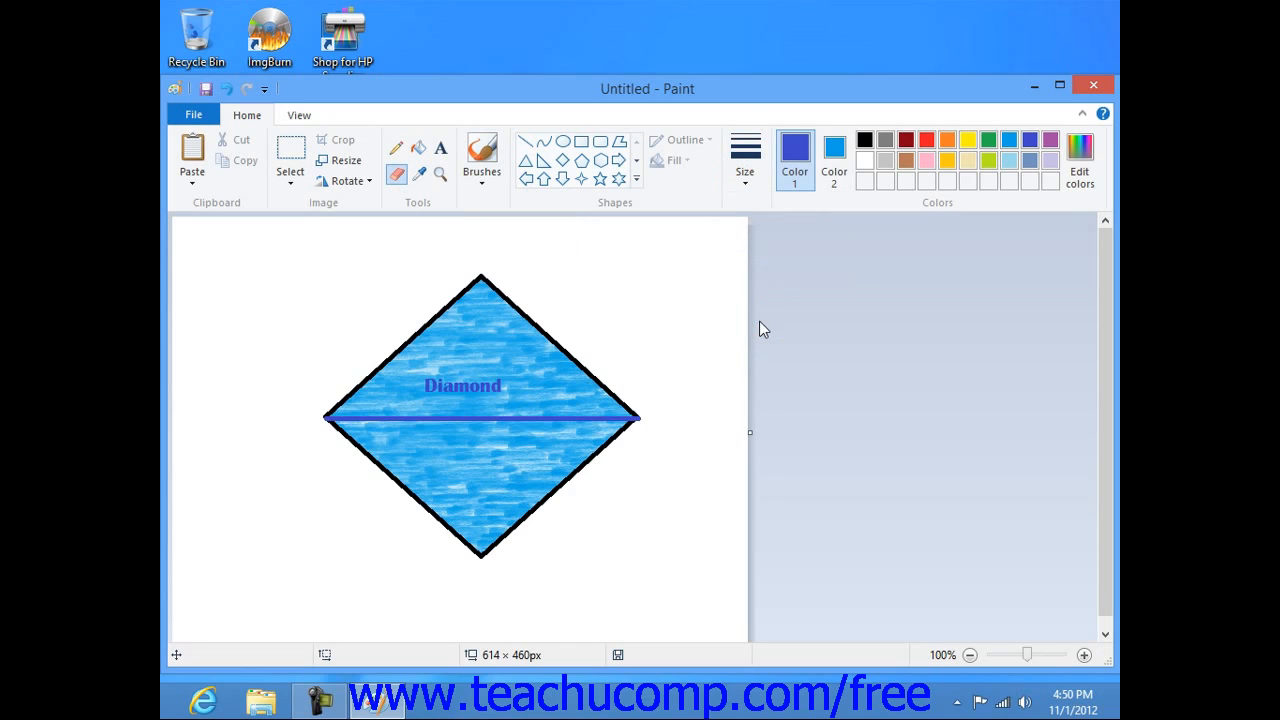
pyautogui.moveTo(762, 319)
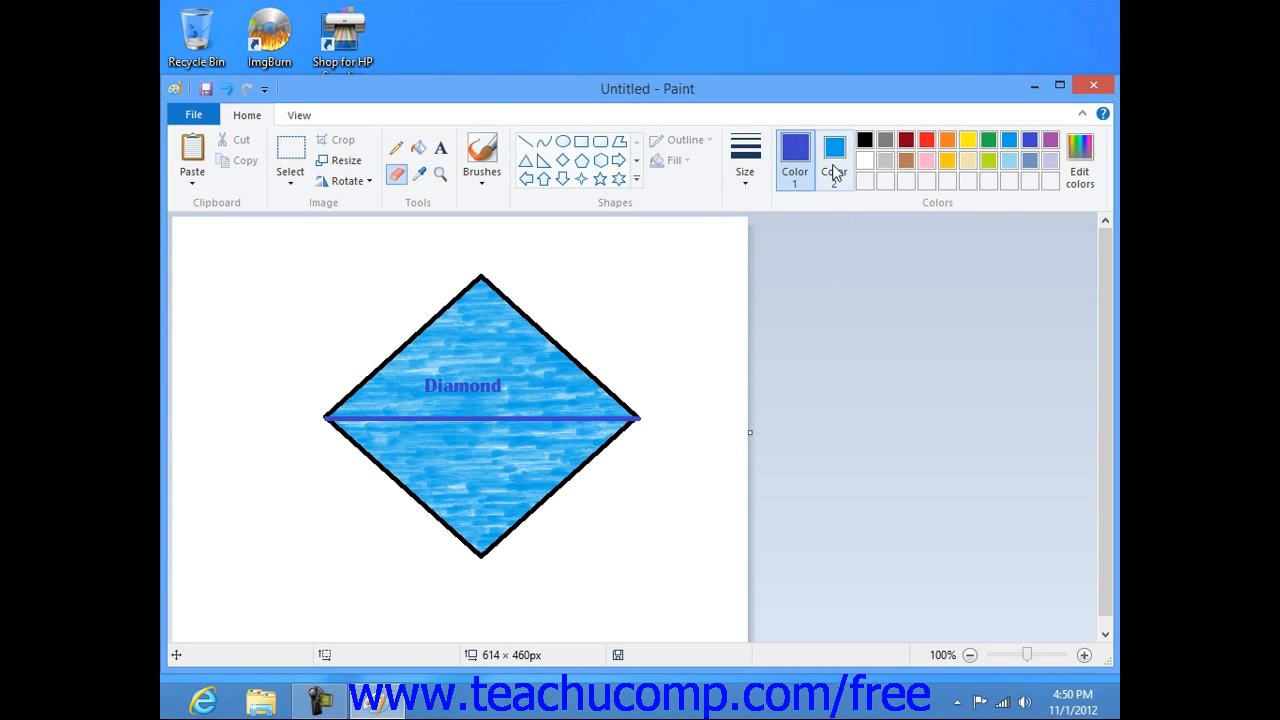
pyautogui.moveTo(833, 160)
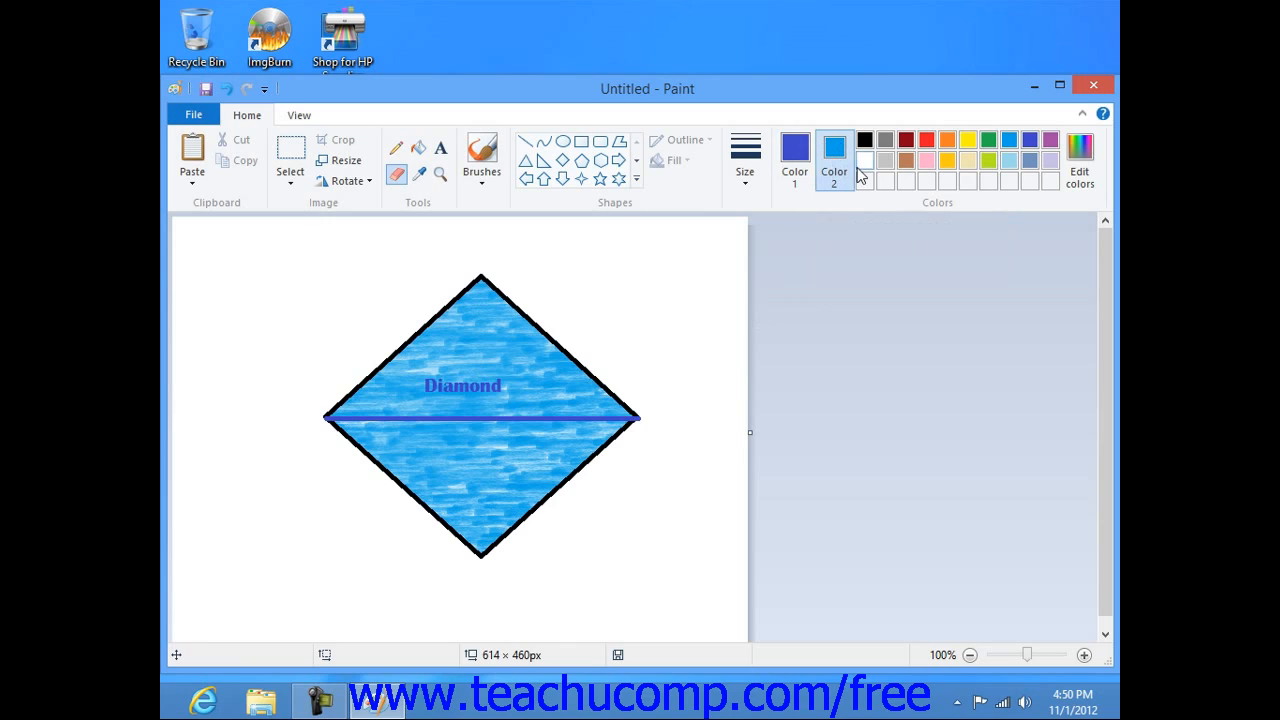
# - Set Color 2 to white so the eraser paints white
pyautogui.click(834, 147)
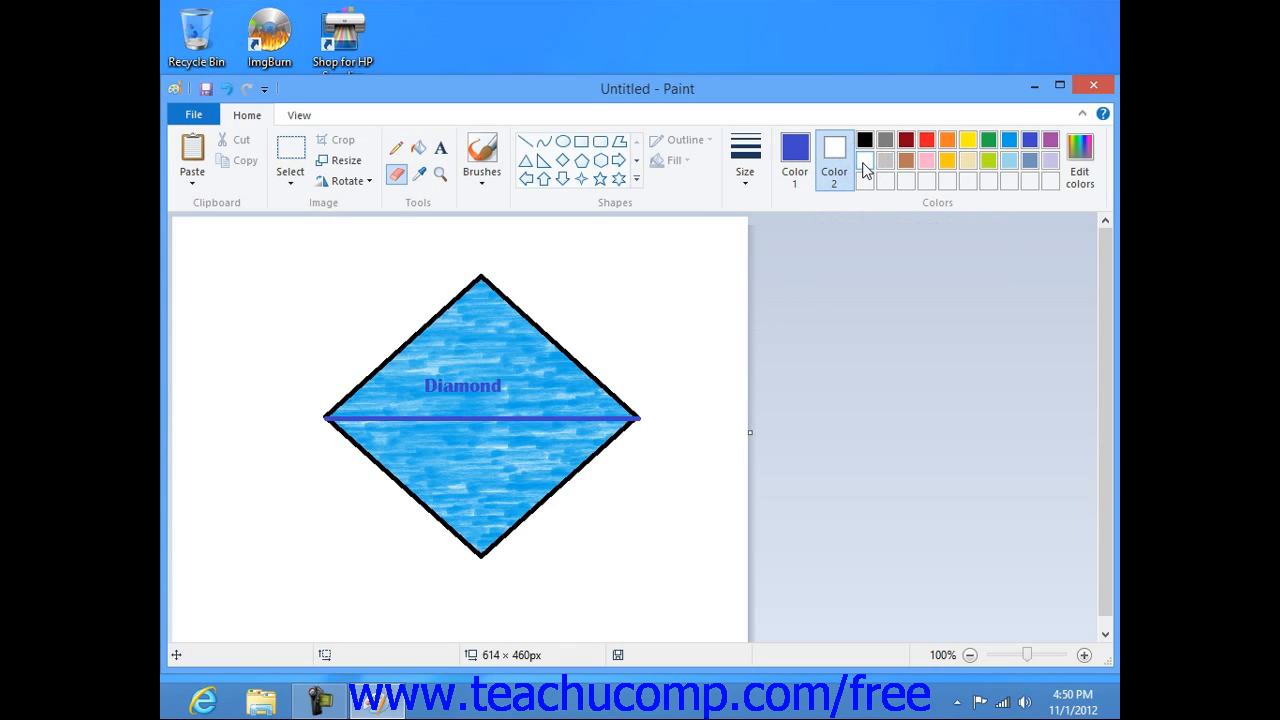